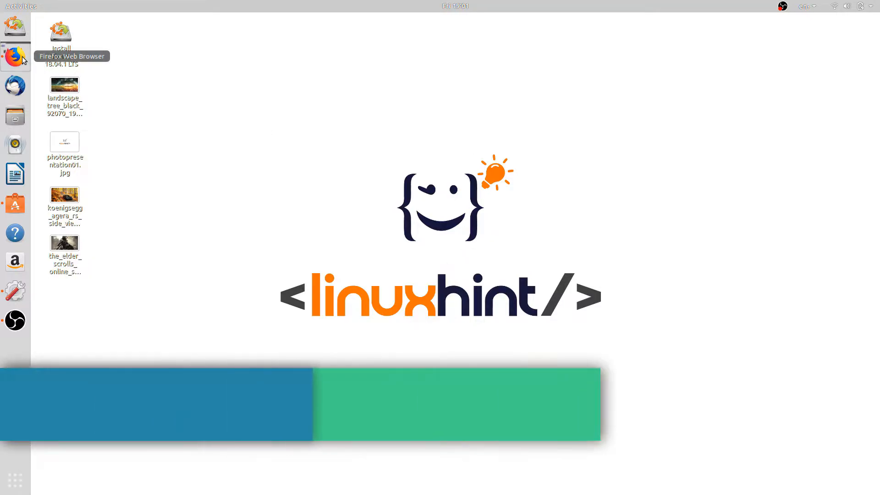
Open WallpapersCraft in a maximized Firefox, filtered to 1920x1080 widescreen wallpapers.
{"action": "left_click", "coordinate": [15, 57]}
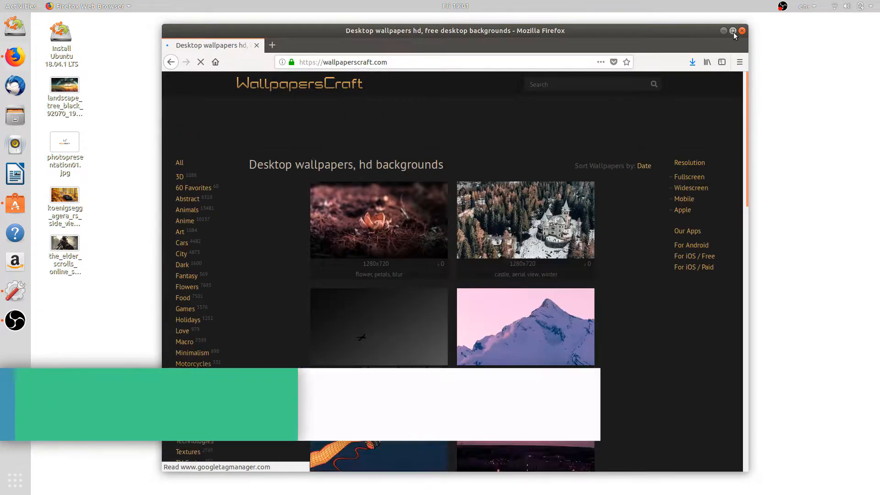
{"action": "left_click", "coordinate": [733, 31]}
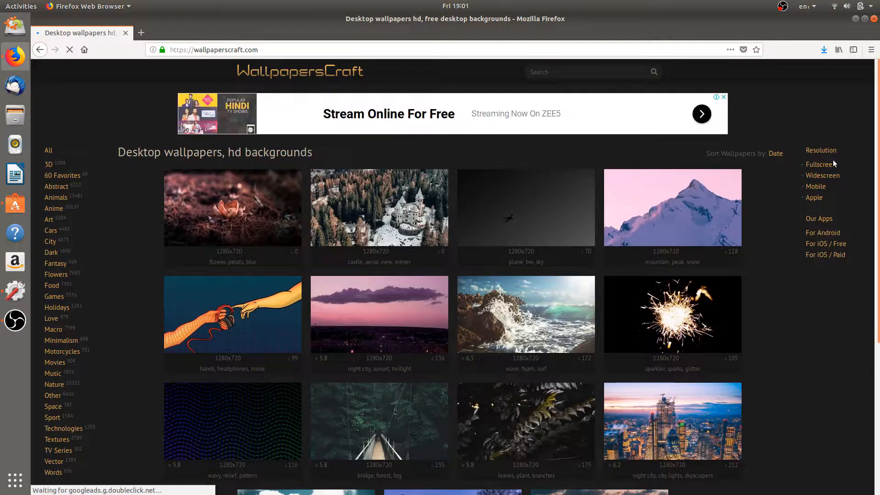
{"action": "left_click", "coordinate": [822, 175]}
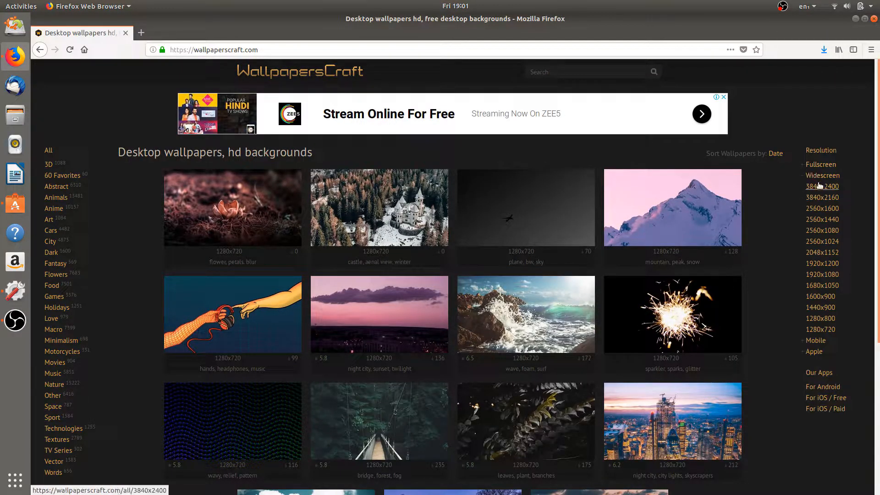
{"action": "mouse_move", "coordinate": [821, 274]}
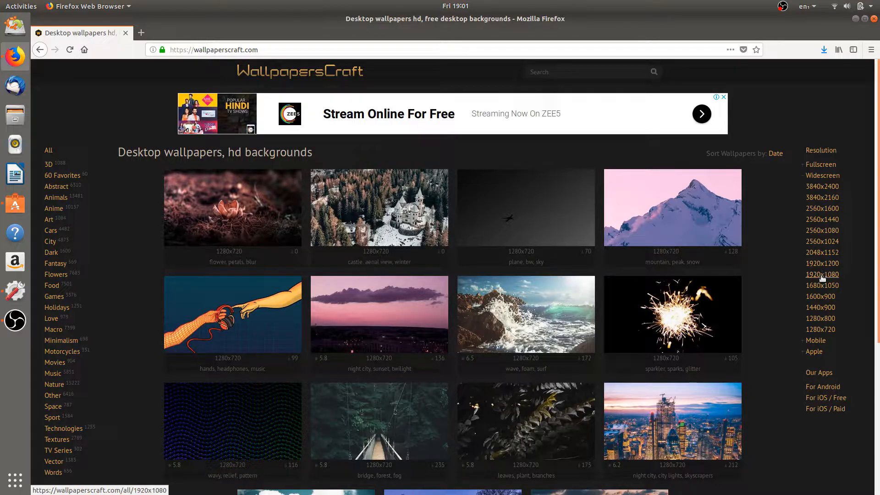
{"action": "left_click", "coordinate": [822, 275]}
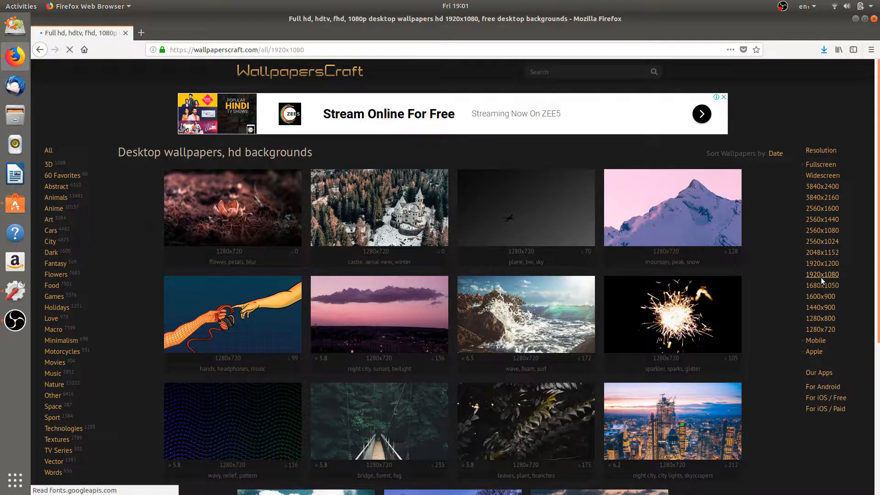
From the Abstract category, open the shapes-and-lines wallpaper's full-size 1920x1080 JPG.
{"action": "left_click", "coordinate": [822, 274]}
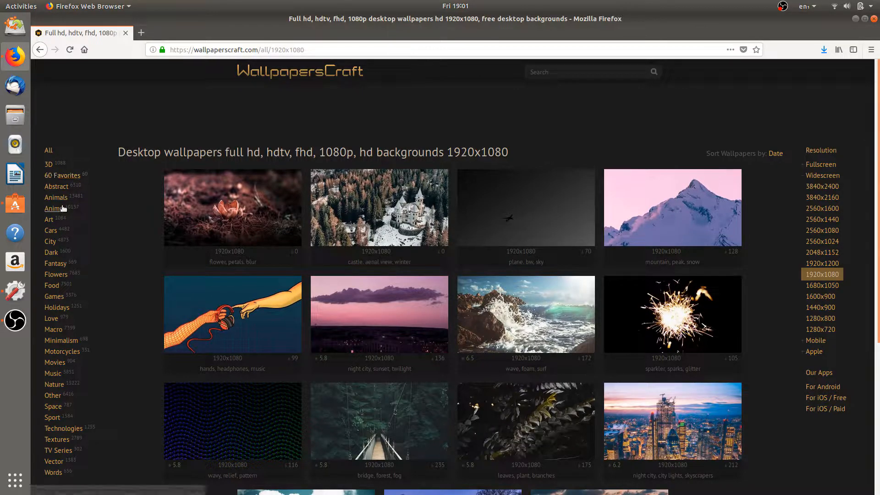
{"action": "mouse_move", "coordinate": [55, 208]}
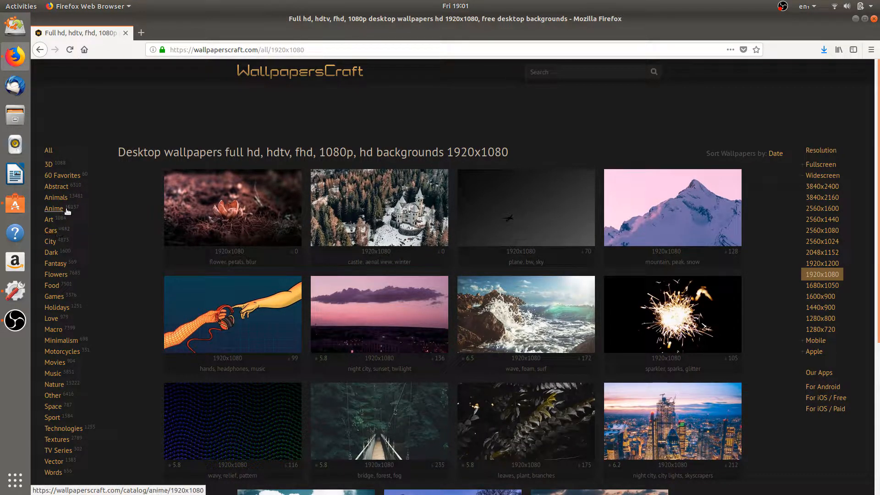
{"action": "mouse_move", "coordinate": [56, 186]}
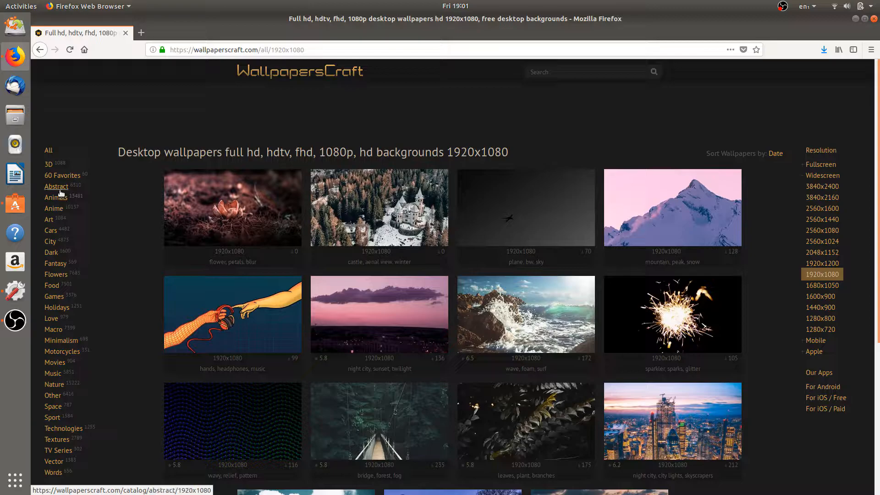
{"action": "left_click", "coordinate": [56, 186]}
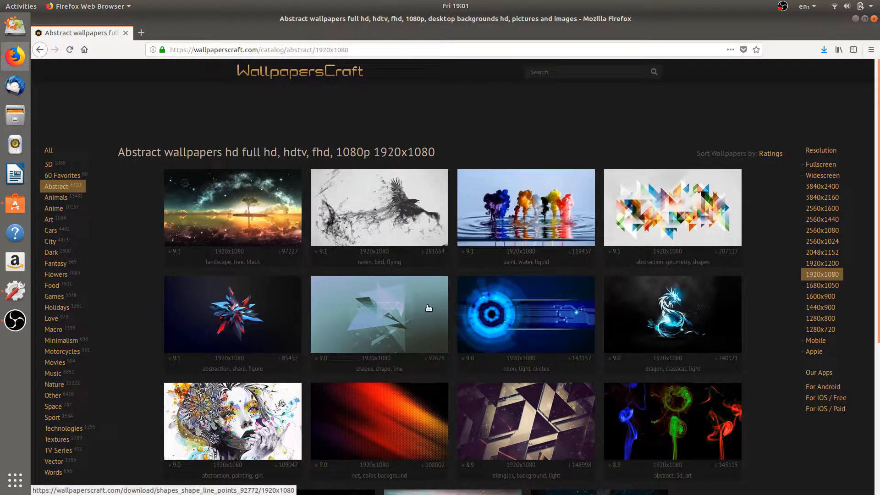
{"action": "left_click", "coordinate": [379, 313]}
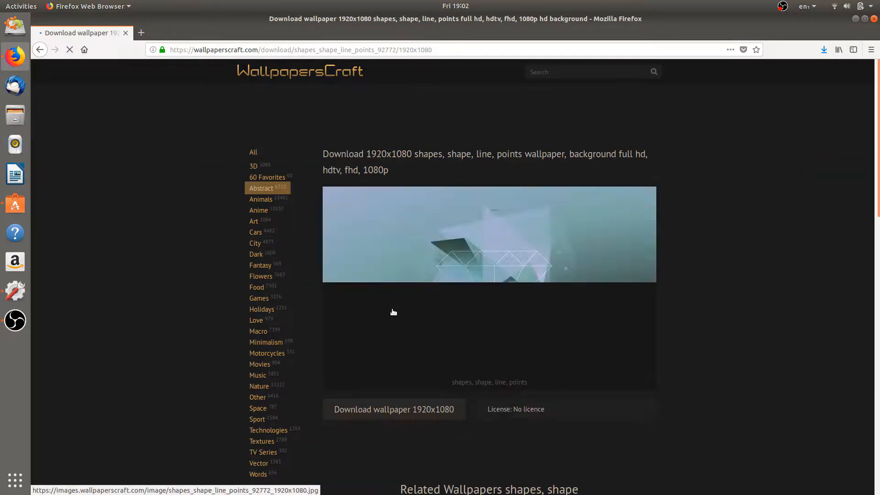
{"action": "left_click", "coordinate": [393, 409]}
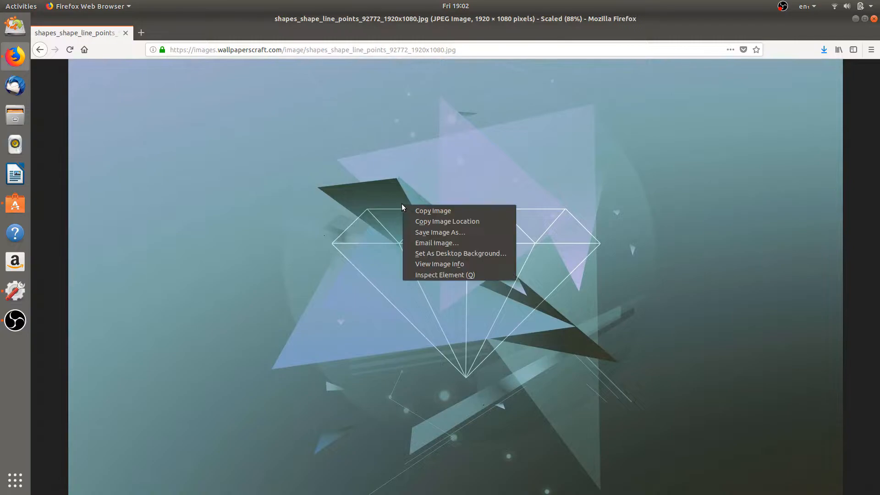
{"action": "mouse_move", "coordinate": [460, 253]}
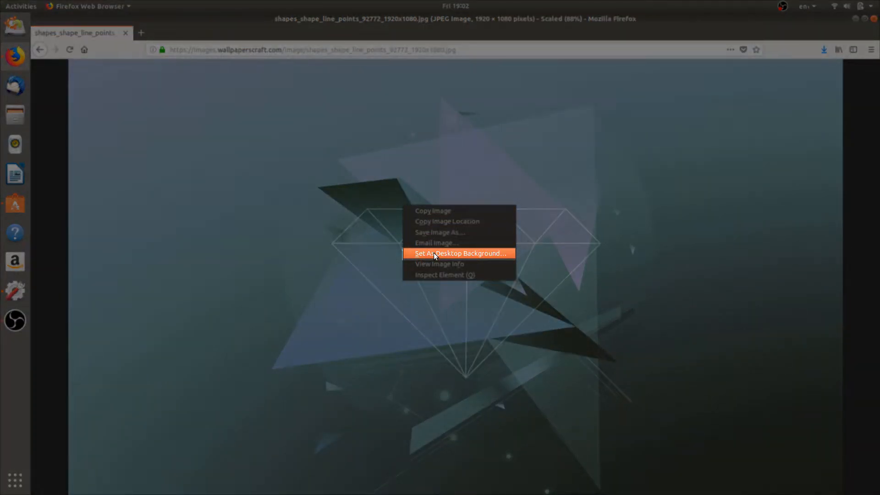
Apply the abstract diamond-and-triangles image via Set As Desktop Background.
{"action": "left_click", "coordinate": [461, 253]}
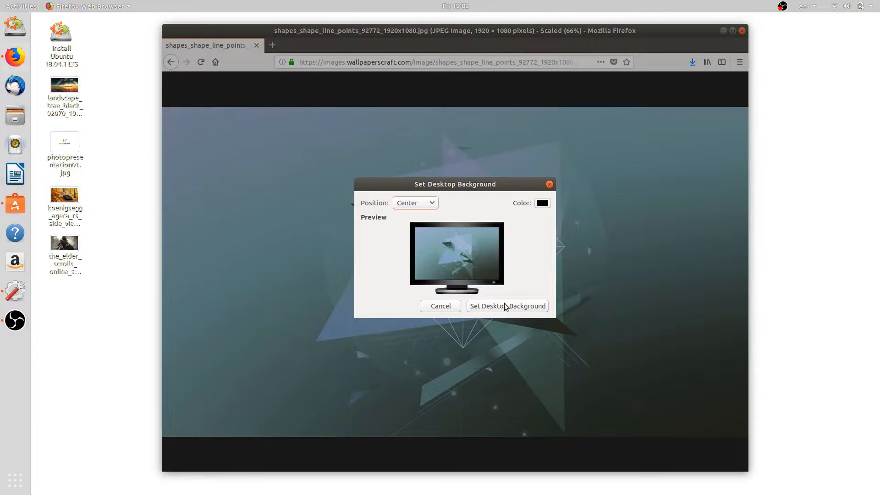
{"action": "mouse_move", "coordinate": [512, 319]}
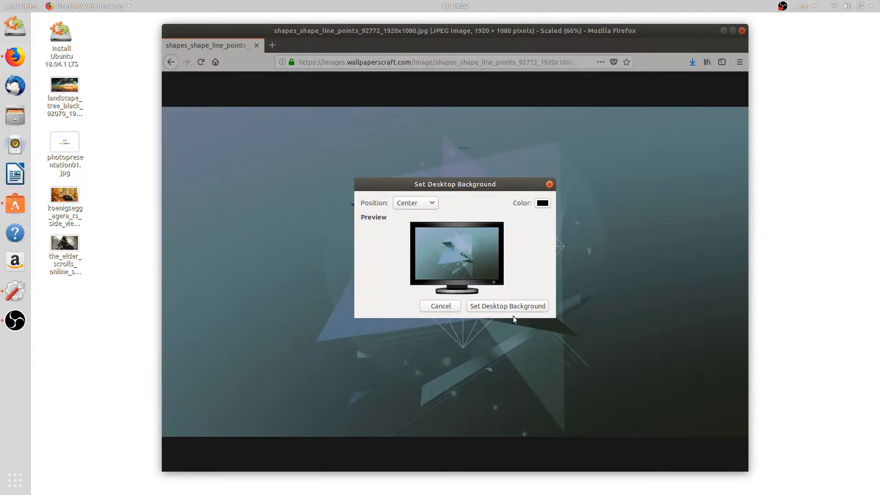
{"action": "left_click", "coordinate": [507, 305]}
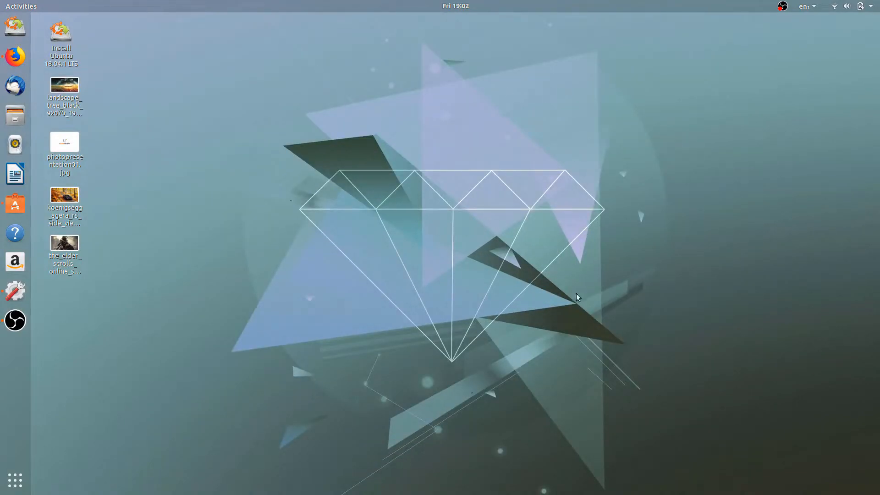
{"action": "mouse_move", "coordinate": [376, 256]}
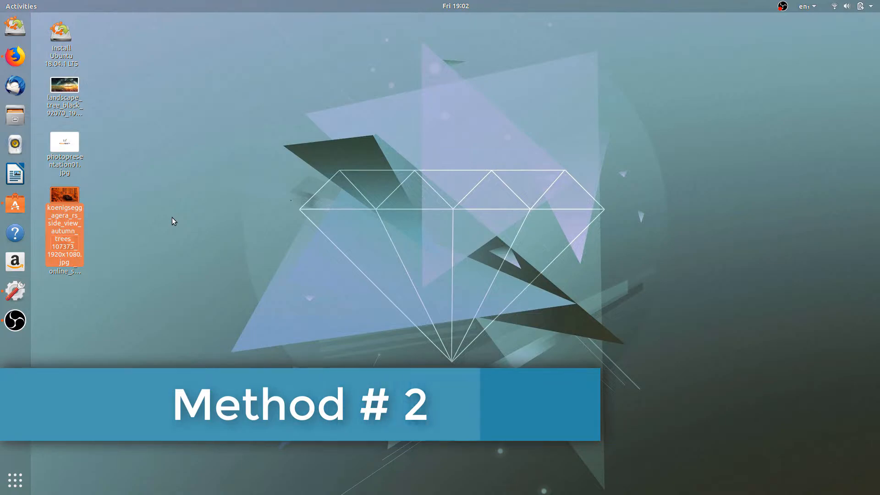
Set the Koenigsegg autumn-trees desktop image file as the wallpaper.
{"action": "right_click", "coordinate": [64, 225]}
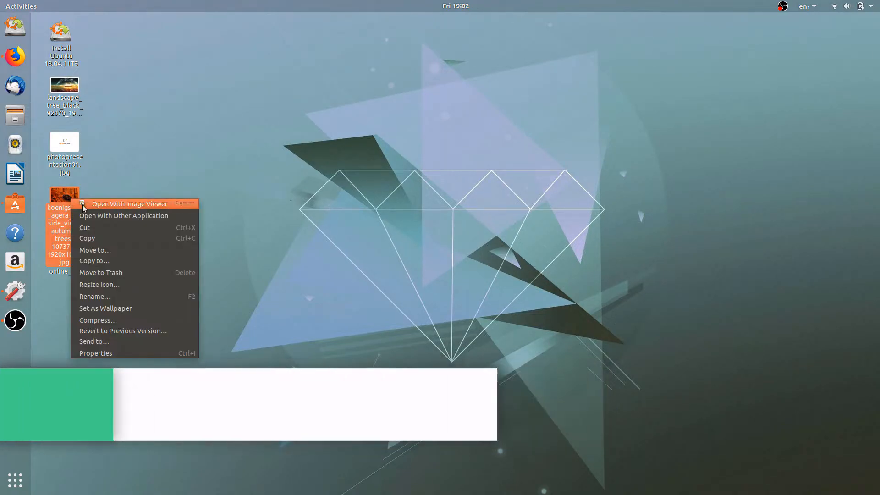
{"action": "mouse_move", "coordinate": [115, 312]}
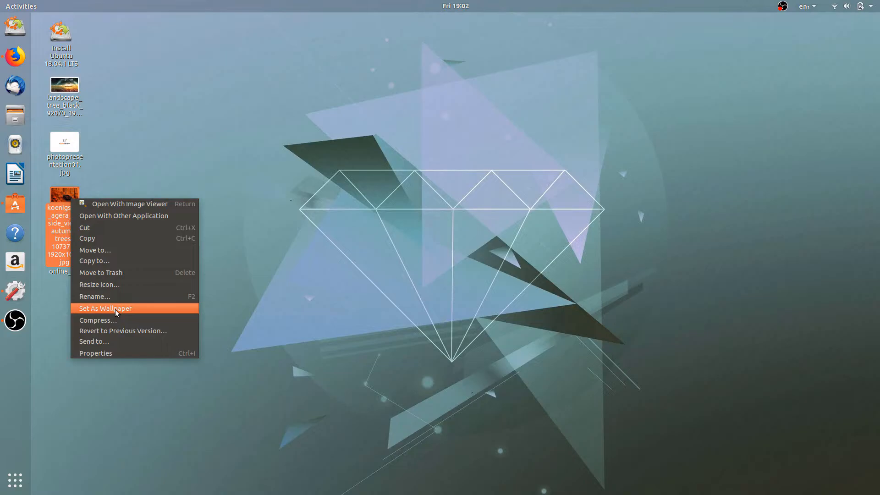
{"action": "left_click", "coordinate": [105, 308]}
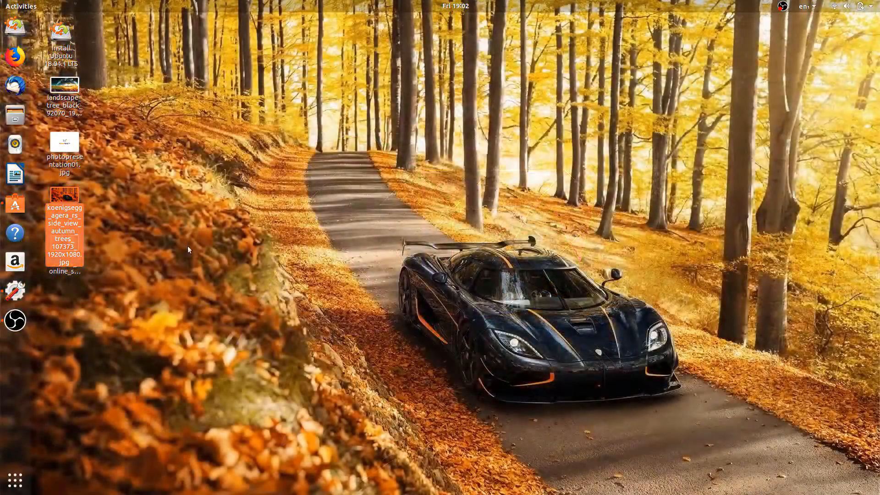
{"action": "mouse_move", "coordinate": [533, 224]}
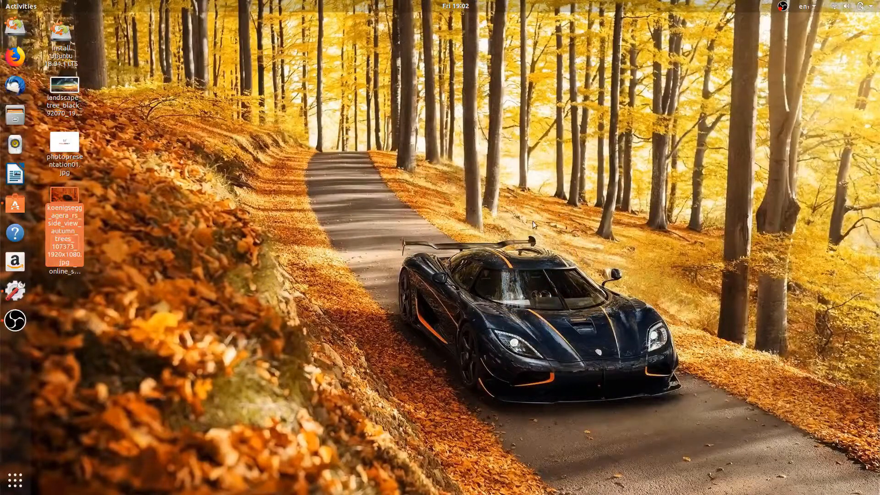
{"action": "mouse_move", "coordinate": [612, 167]}
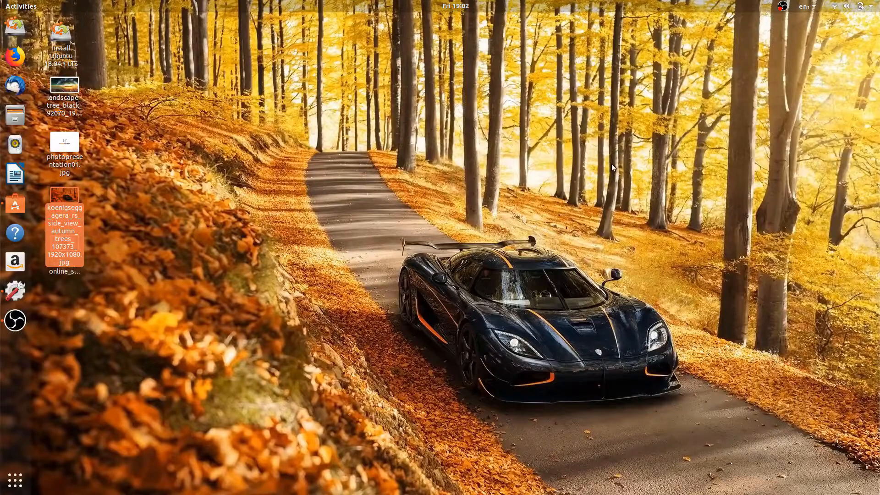
{"action": "mouse_move", "coordinate": [842, 45]}
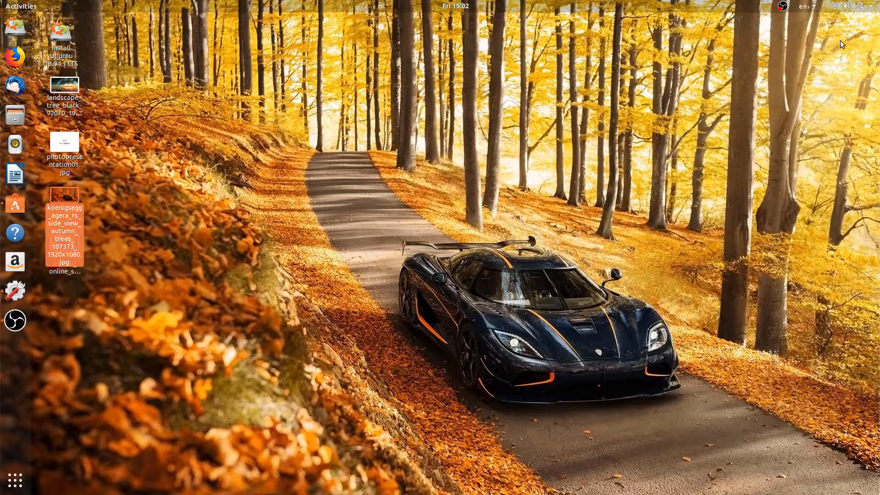
Open Settings > Background and browse the built-in Wallpapers grid for the desktop background.
{"action": "left_click", "coordinate": [860, 6]}
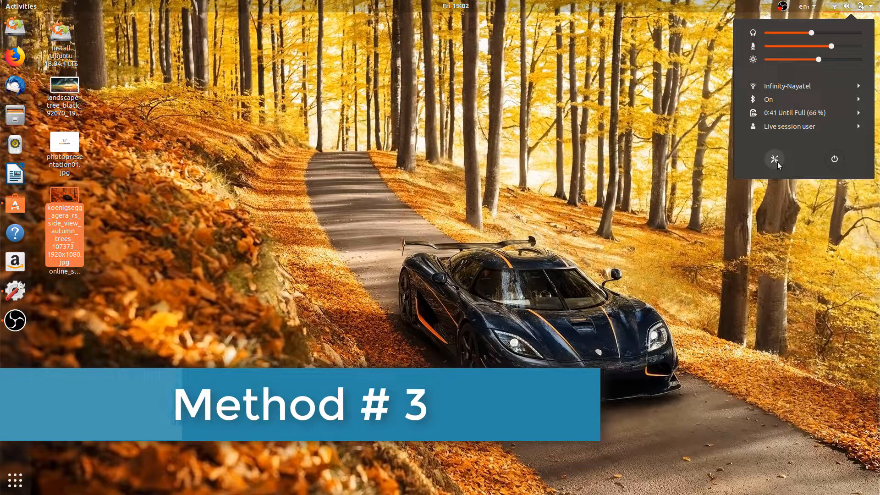
{"action": "left_click", "coordinate": [775, 160]}
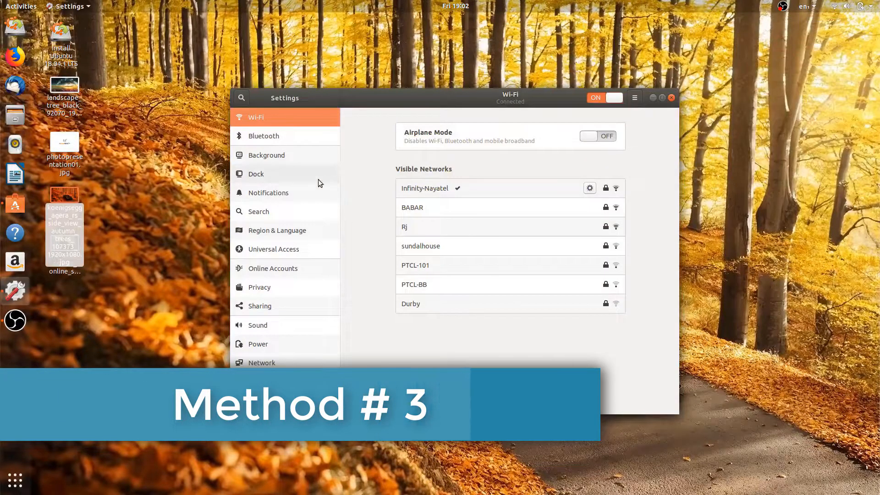
{"action": "left_click", "coordinate": [266, 155]}
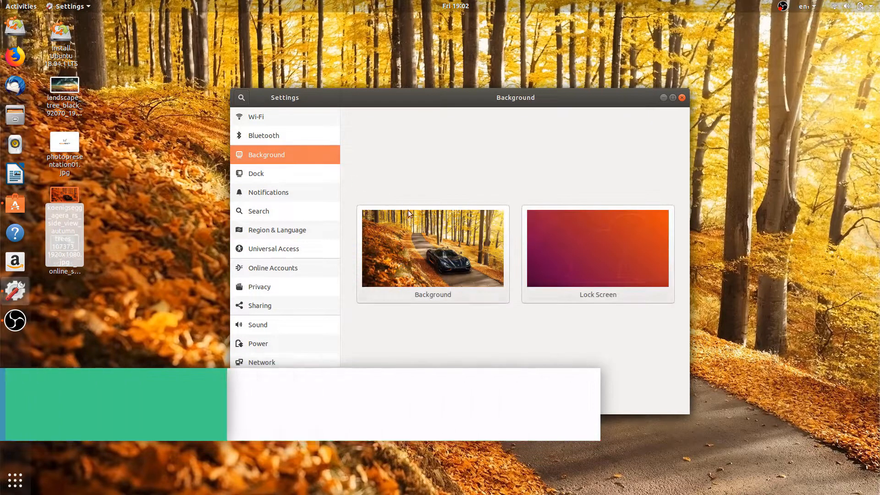
{"action": "left_click", "coordinate": [432, 247]}
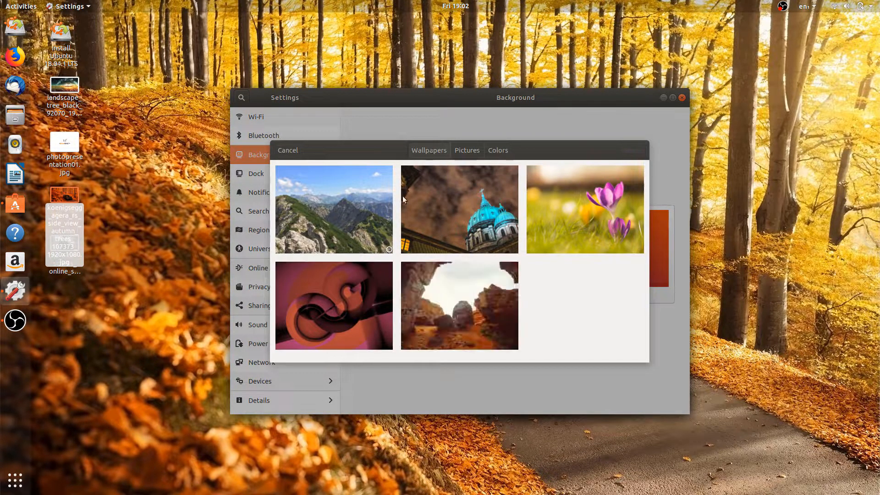
{"action": "scroll", "scroll_direction": "down", "scroll_amount": 3}
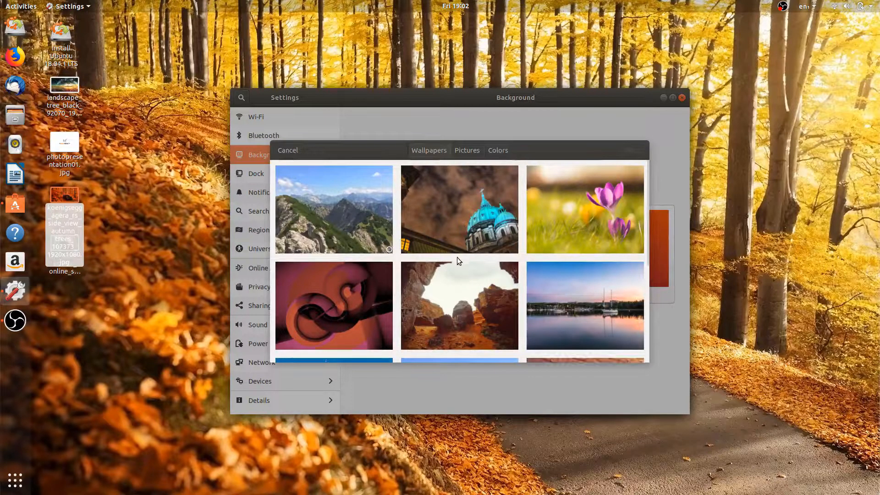
{"action": "scroll", "scroll_direction": "down", "scroll_amount": 3}
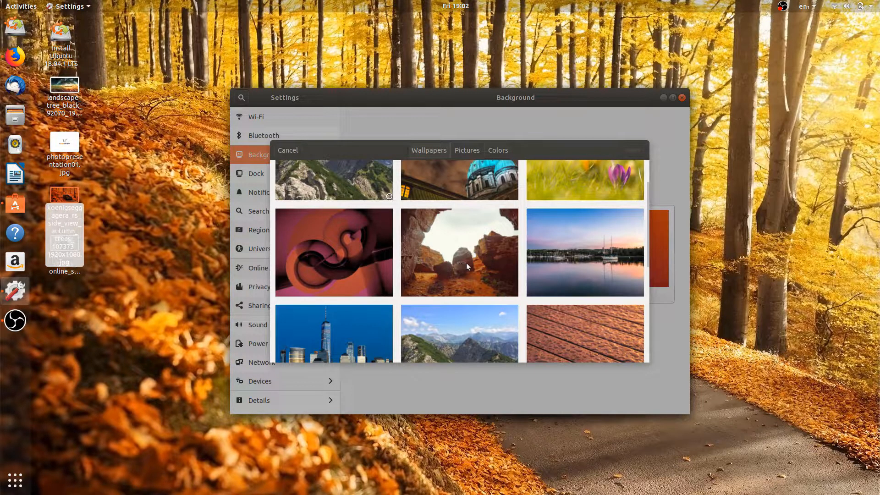
{"action": "scroll", "scroll_direction": "down", "scroll_amount": 3}
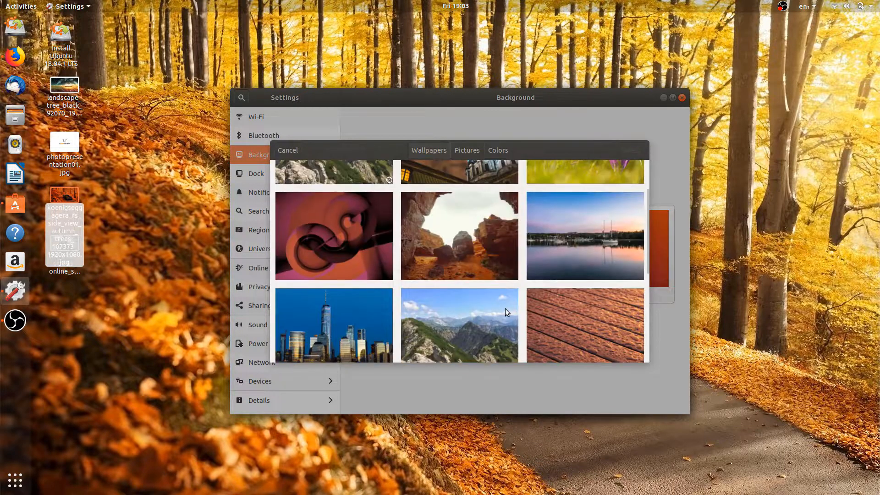
{"action": "scroll", "scroll_direction": "up", "scroll_amount": 3}
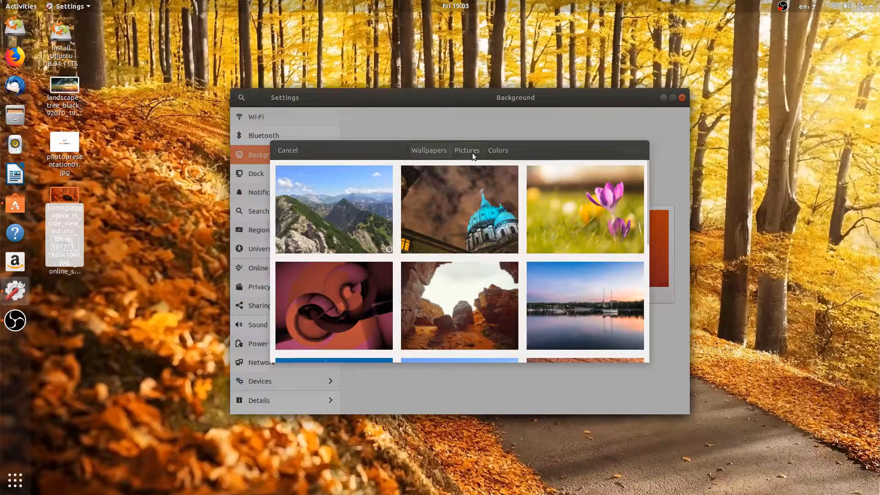
Drag the Koenigsegg and hooded warrior desktop images into the Pictures folder.
{"action": "left_click", "coordinate": [467, 150]}
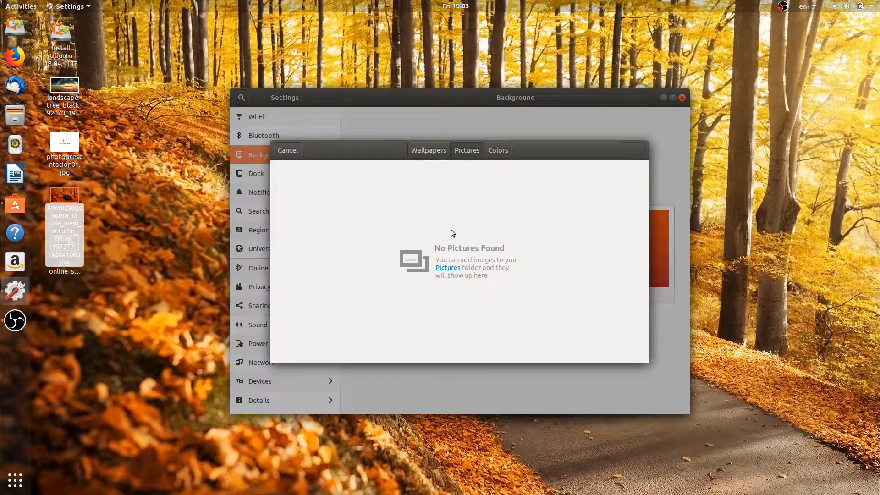
{"action": "mouse_move", "coordinate": [455, 271]}
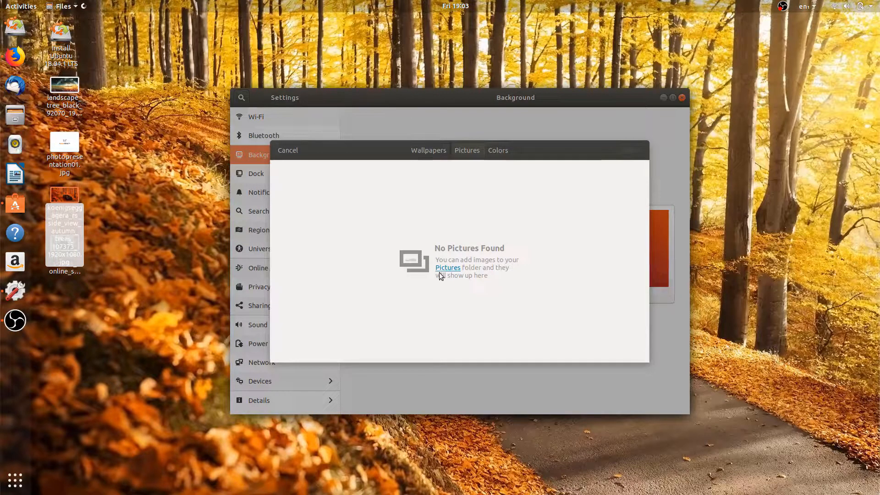
{"action": "left_click", "coordinate": [447, 268]}
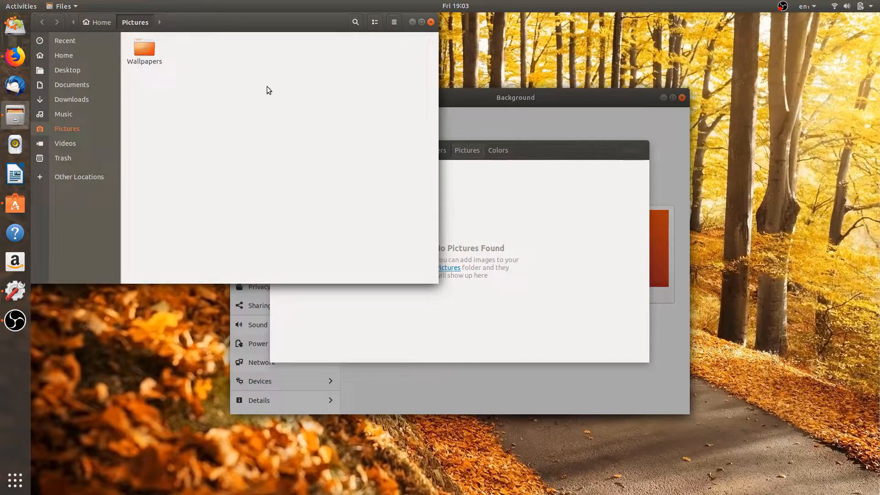
{"action": "left_click", "coordinate": [96, 22]}
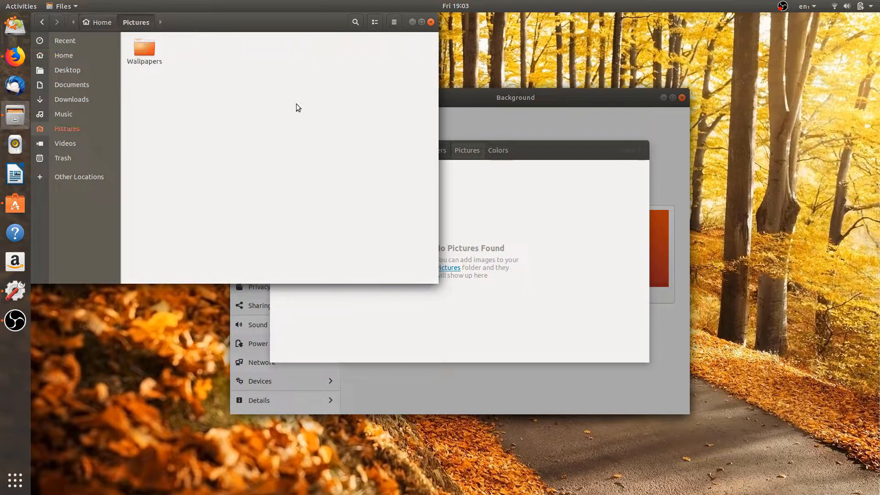
{"action": "mouse_move", "coordinate": [254, 28]}
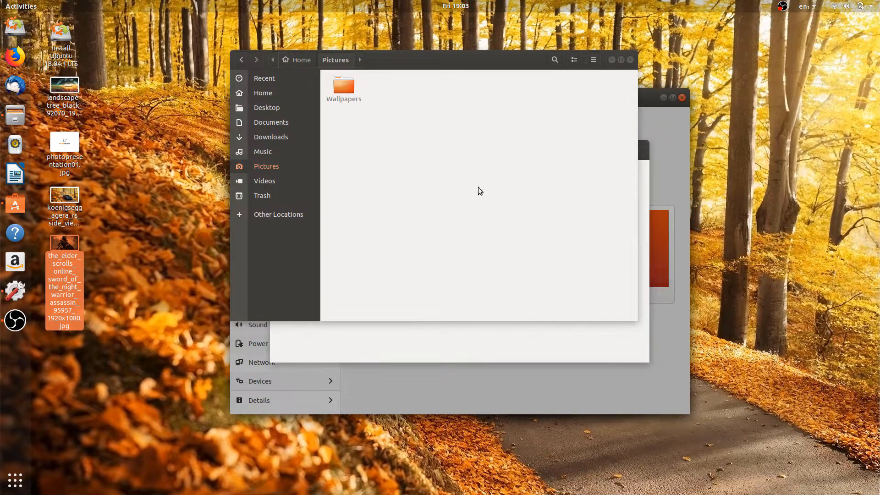
{"action": "left_click", "coordinate": [132, 129]}
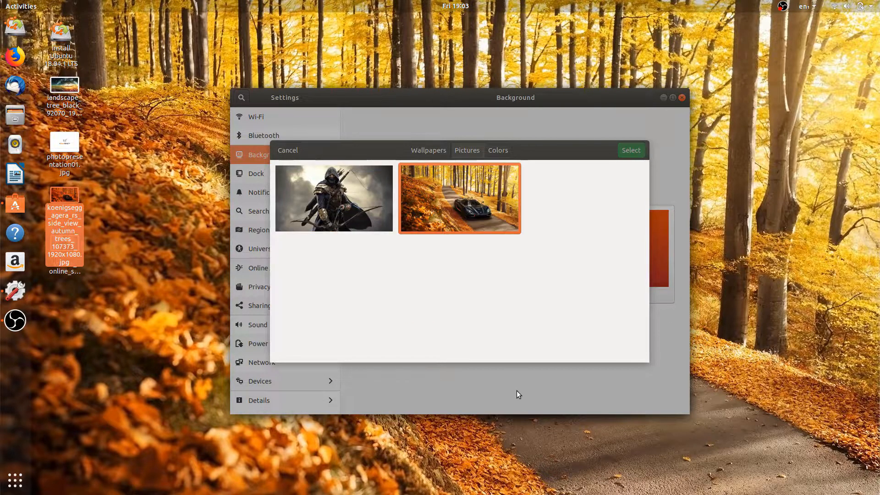
{"action": "mouse_move", "coordinate": [460, 313]}
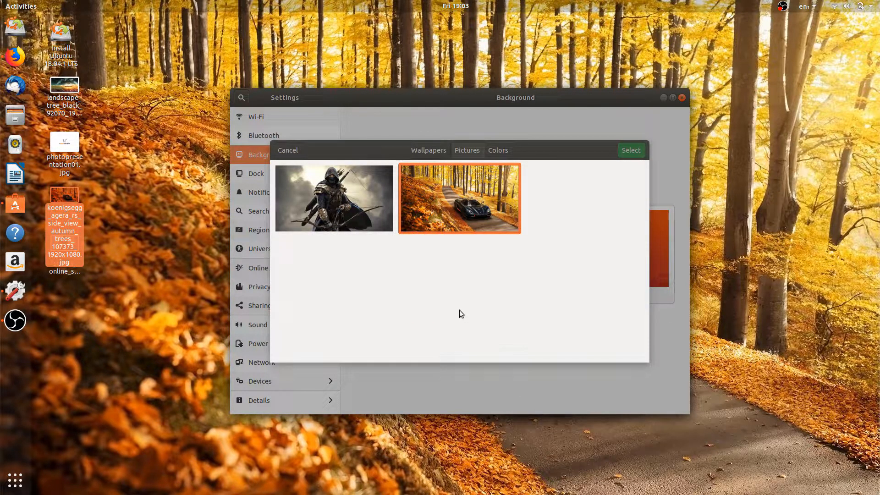
Select the hooded archer picture from the Pictures tab, then minimize Settings.
{"action": "left_click", "coordinate": [334, 198]}
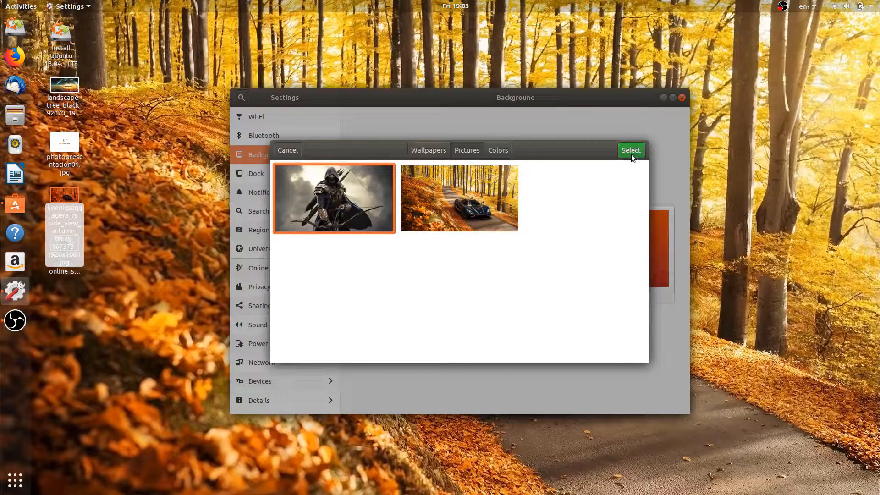
{"action": "left_click", "coordinate": [631, 150]}
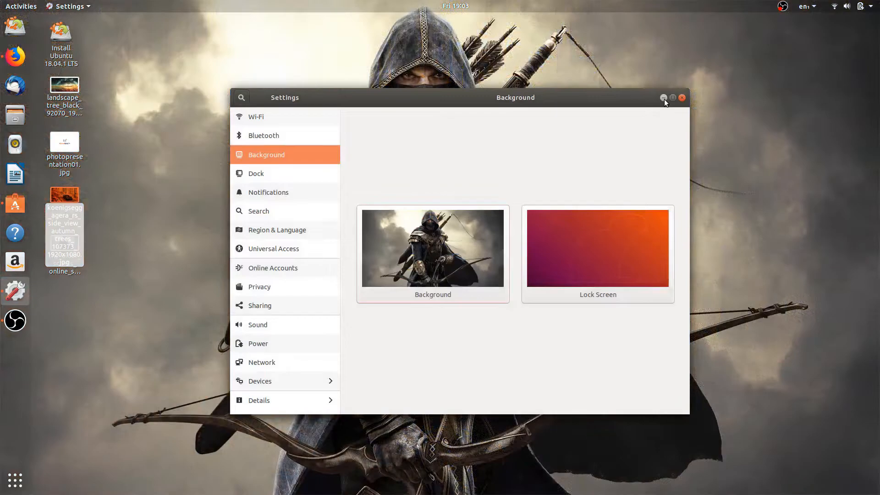
{"action": "left_click", "coordinate": [683, 98]}
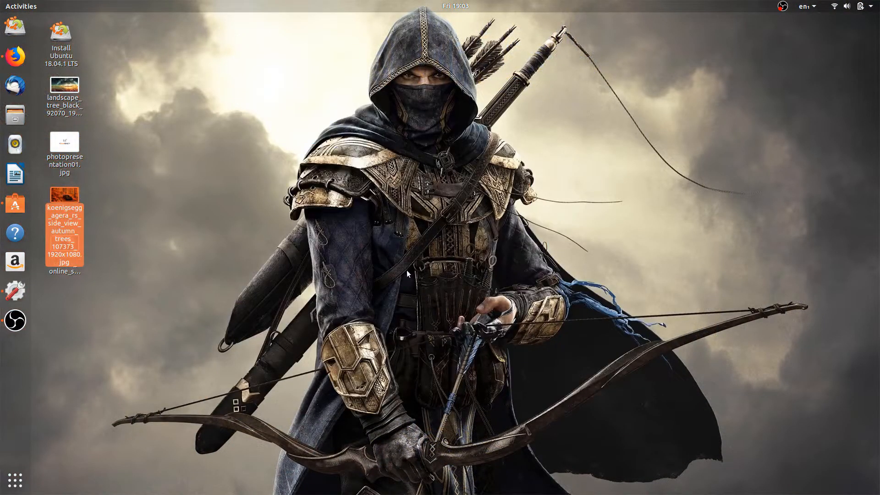